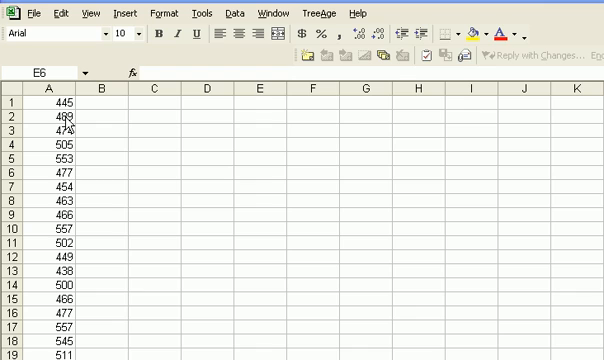
{"action": "mouse_move", "coordinate": [62, 130]}
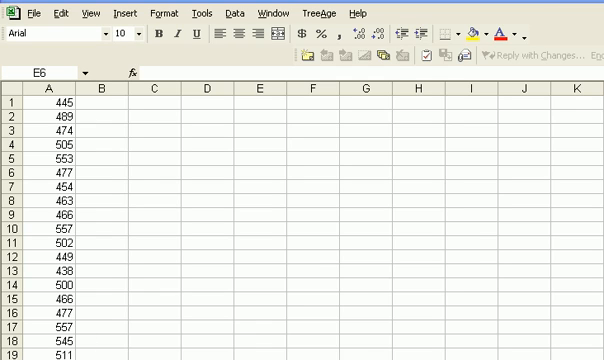
{"action": "mouse_move", "coordinate": [100, 308]}
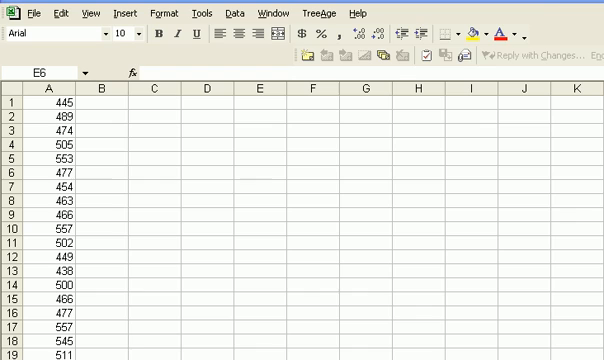
{"action": "mouse_move", "coordinate": [96, 318]}
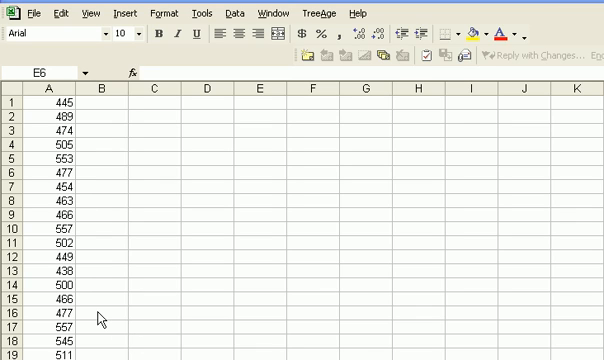
{"action": "mouse_move", "coordinate": [144, 308]}
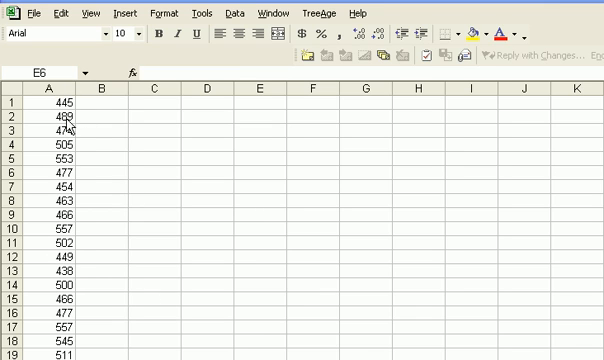
{"action": "mouse_move", "coordinate": [208, 236]}
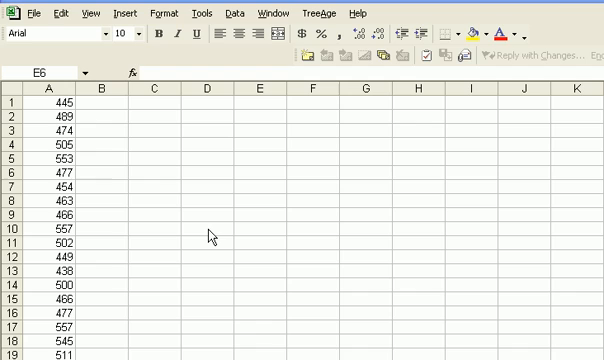
{"action": "mouse_move", "coordinate": [160, 244]}
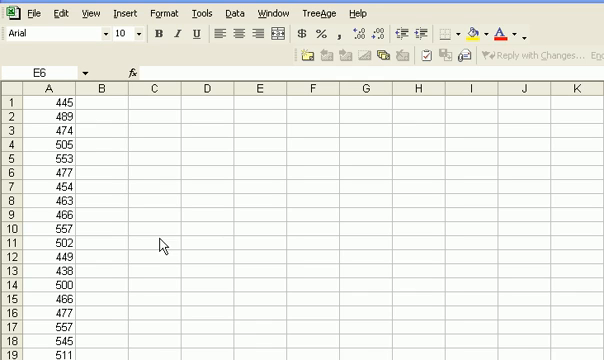
{"action": "mouse_move", "coordinate": [156, 244]}
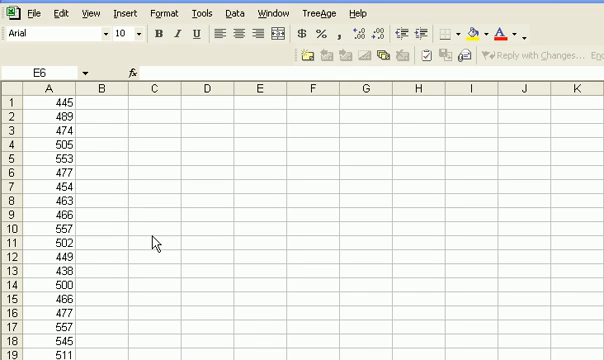
{"action": "mouse_move", "coordinate": [84, 198]}
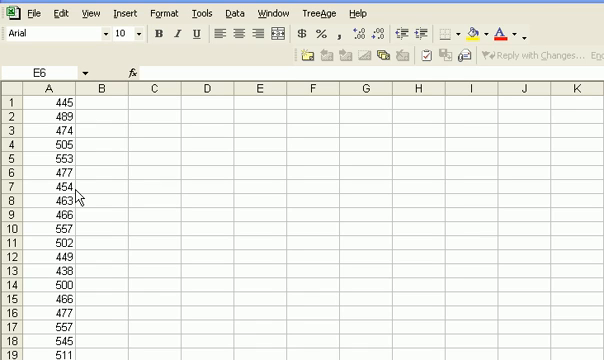
{"action": "mouse_move", "coordinate": [220, 264]}
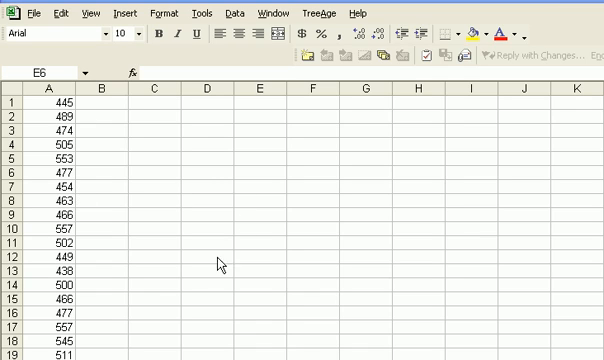
{"action": "mouse_move", "coordinate": [200, 266]}
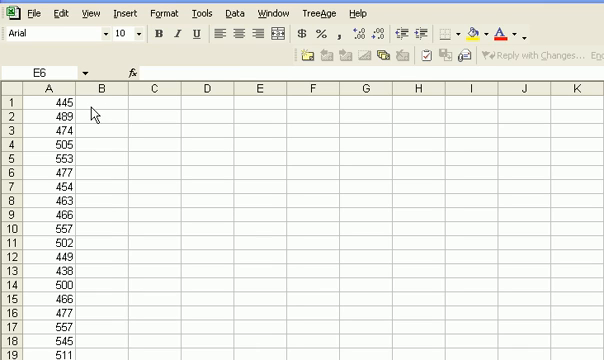
{"action": "mouse_move", "coordinate": [40, 312]}
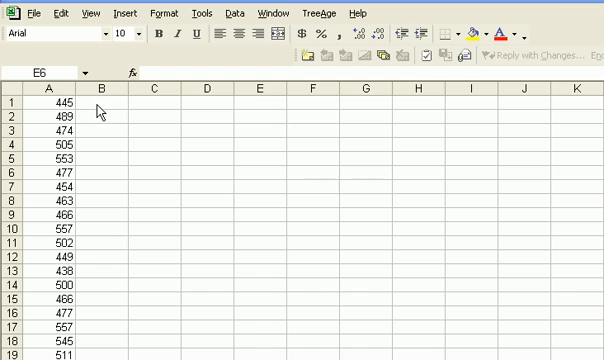
Enter 471 in B1 and fill it down column B beside every acre value
{"action": "left_click", "coordinate": [98, 104]}
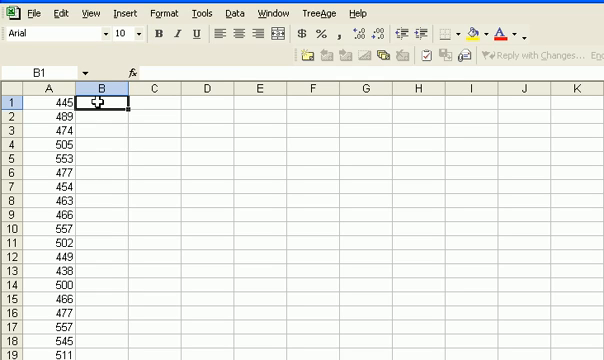
{"action": "type", "text": "47"}
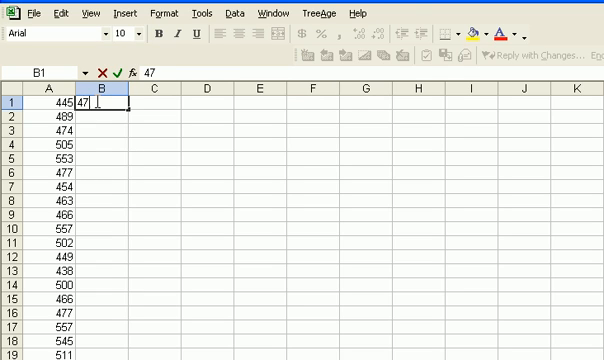
{"action": "type", "text": "1"}
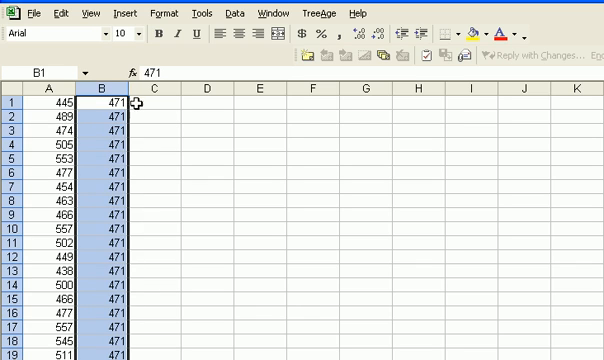
{"action": "left_click", "coordinate": [160, 100]}
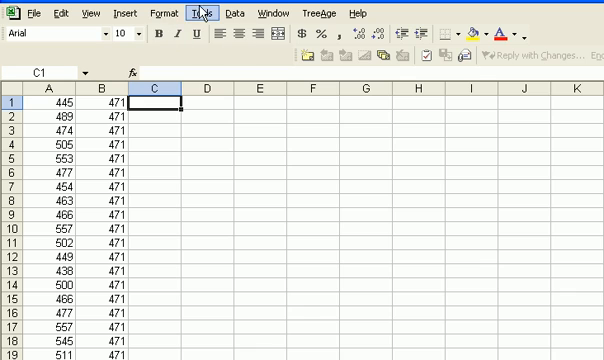
Run the t-Test: Two-Sample Assuming Unequal Variances from Data Analysis with output at C2
{"action": "left_click", "coordinate": [200, 12]}
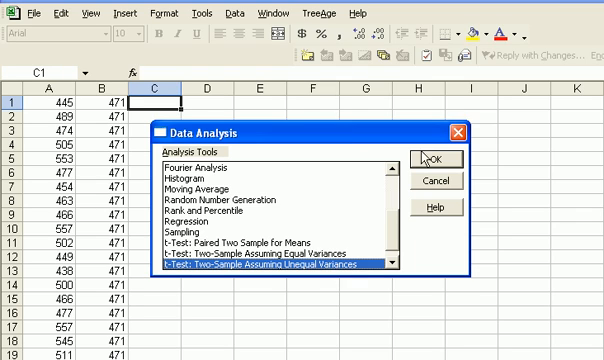
{"action": "left_click", "coordinate": [424, 156]}
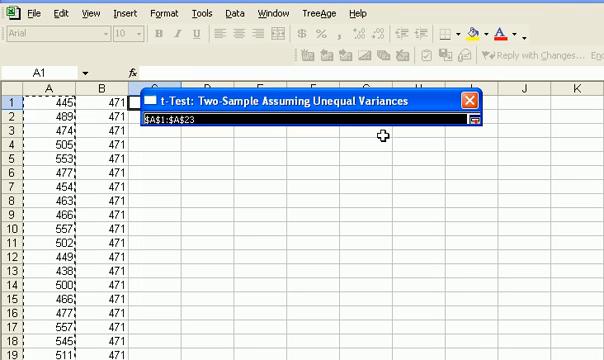
{"action": "mouse_move", "coordinate": [294, 122]}
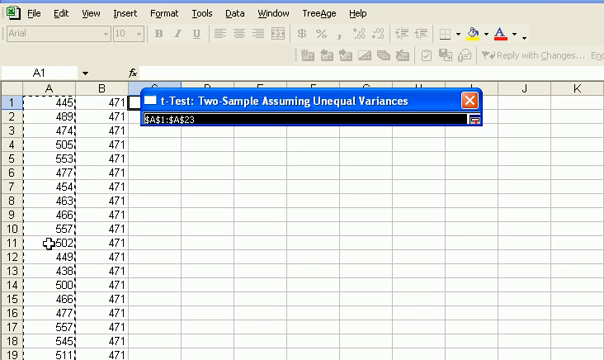
{"action": "mouse_move", "coordinate": [364, 160]}
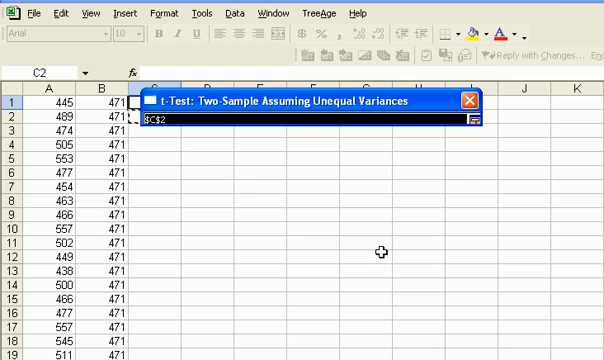
{"action": "mouse_move", "coordinate": [136, 118]}
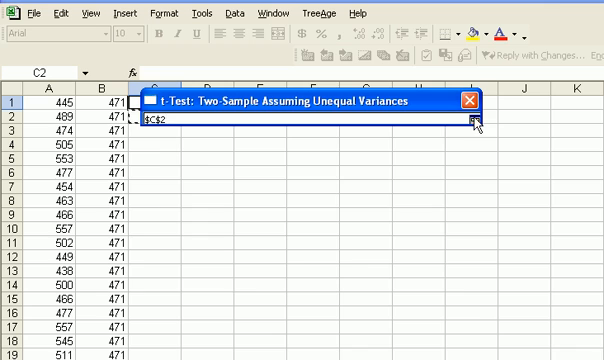
{"action": "left_click", "coordinate": [476, 122]}
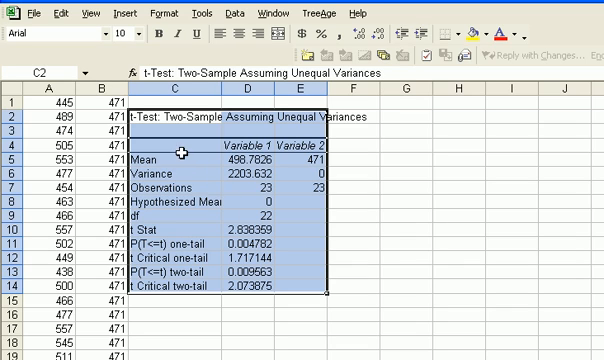
{"action": "mouse_move", "coordinate": [318, 246]}
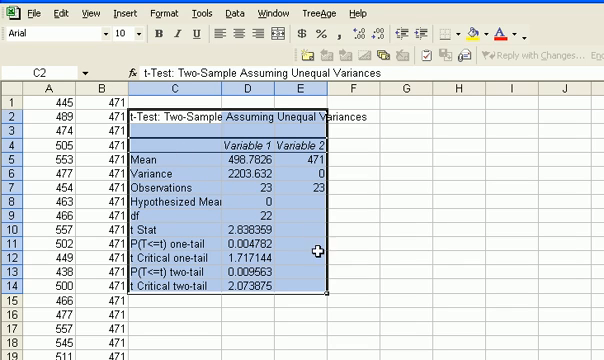
{"action": "mouse_move", "coordinate": [190, 244]}
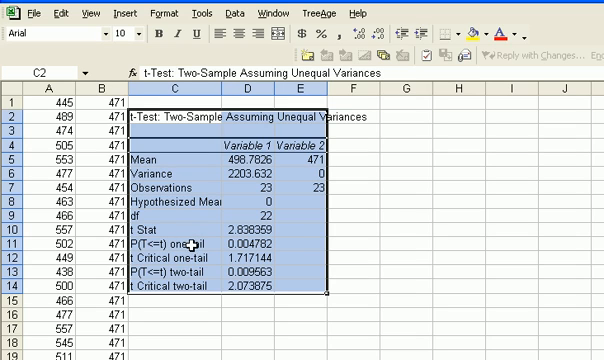
{"action": "mouse_move", "coordinate": [202, 272]}
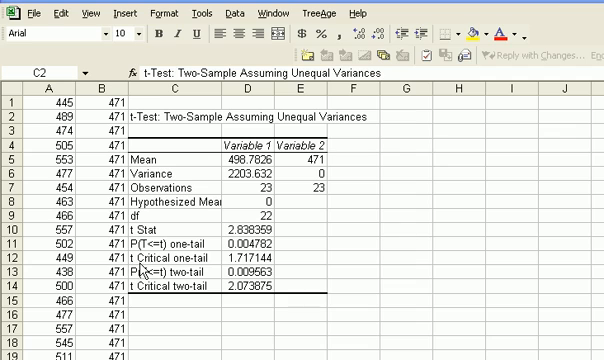
{"action": "mouse_move", "coordinate": [200, 264]}
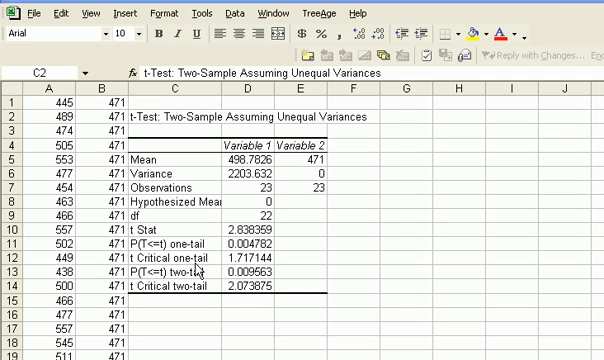
{"action": "mouse_move", "coordinate": [228, 268]}
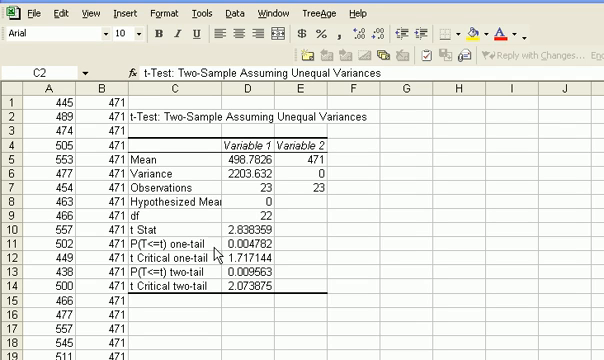
{"action": "mouse_move", "coordinate": [248, 256]}
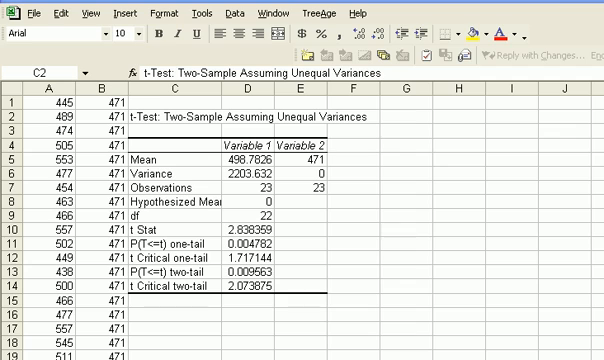
{"action": "mouse_move", "coordinate": [256, 236]}
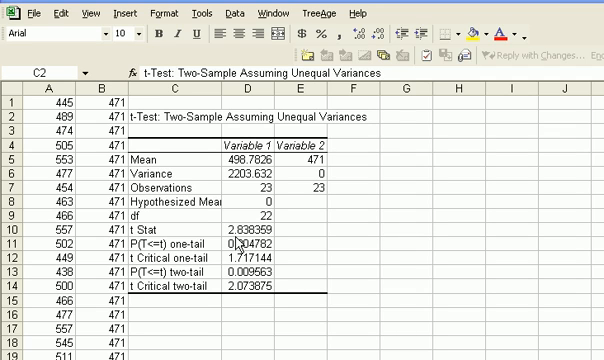
{"action": "mouse_move", "coordinate": [244, 244]}
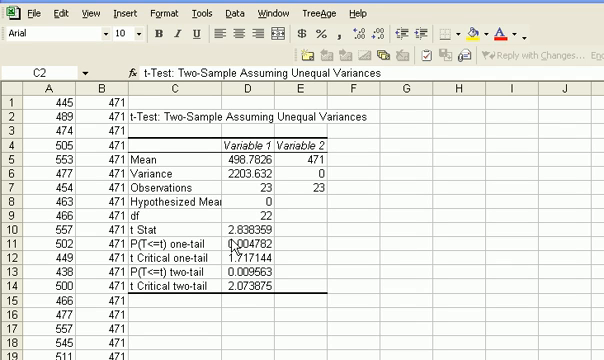
{"action": "mouse_move", "coordinate": [236, 244]}
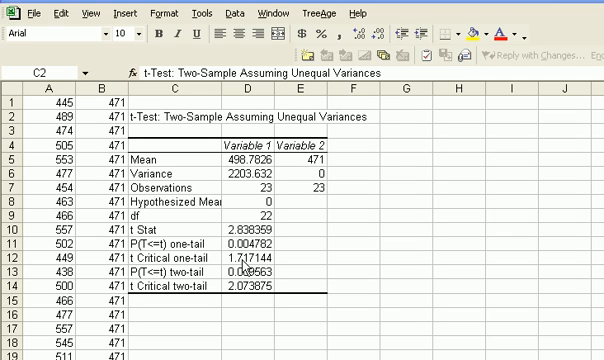
{"action": "mouse_move", "coordinate": [244, 262]}
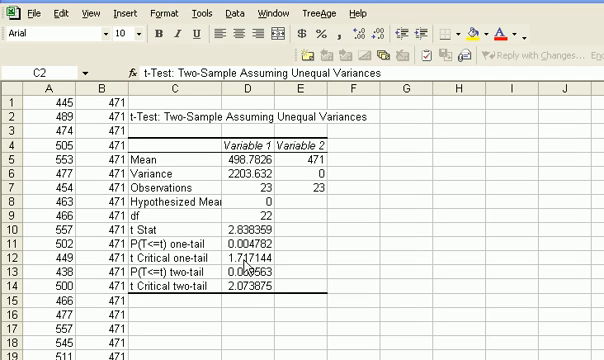
{"action": "mouse_move", "coordinate": [244, 256]}
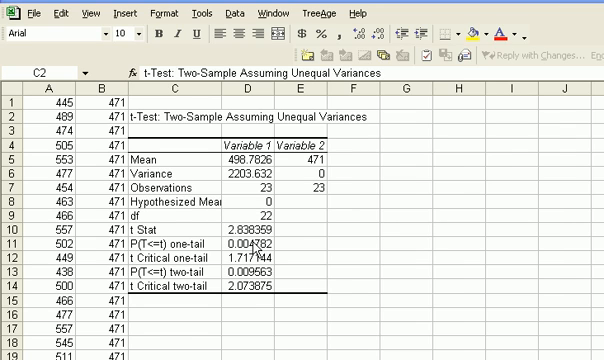
{"action": "mouse_move", "coordinate": [258, 158]}
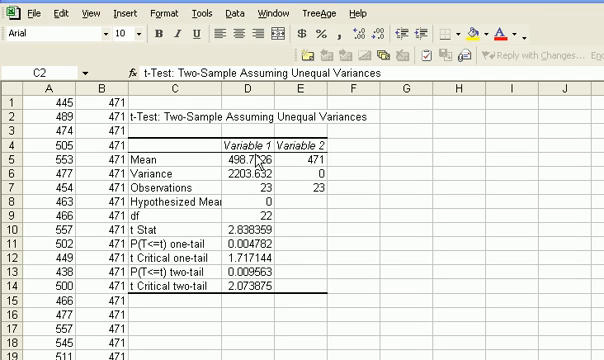
{"action": "mouse_move", "coordinate": [284, 256]}
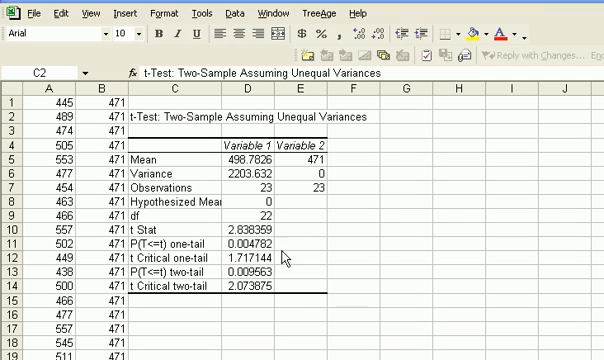
{"action": "mouse_move", "coordinate": [410, 190]}
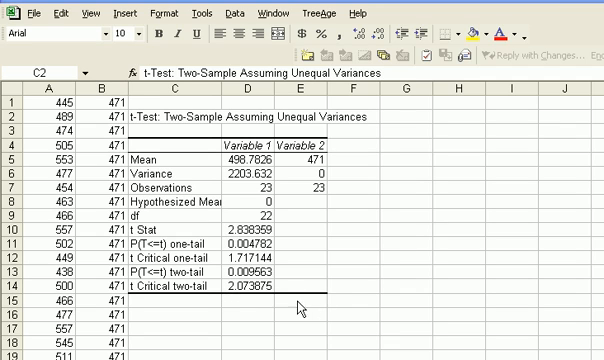
{"action": "mouse_move", "coordinate": [328, 214]}
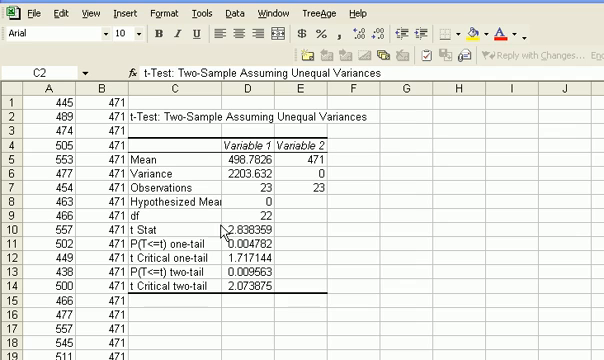
{"action": "mouse_move", "coordinate": [216, 232]}
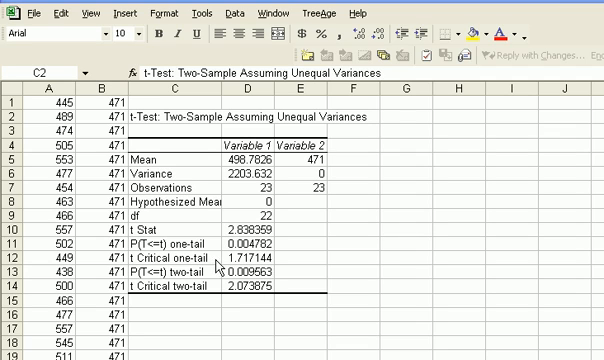
{"action": "mouse_move", "coordinate": [244, 298]}
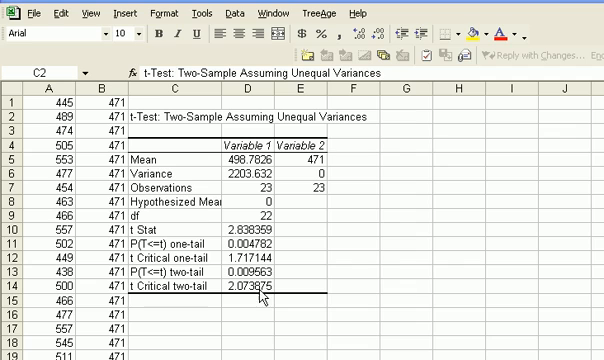
{"action": "mouse_move", "coordinate": [266, 272]}
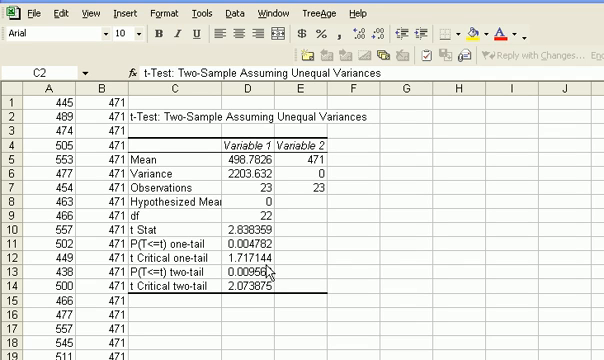